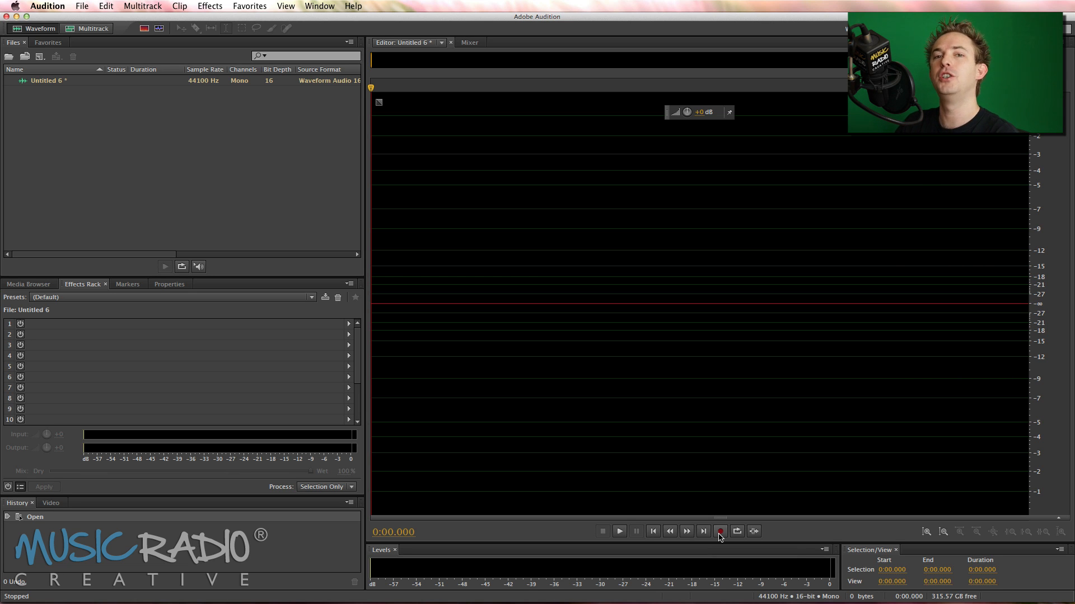
- Record a roughly two-second mono voiceover into the empty waveform file
click(720, 530)
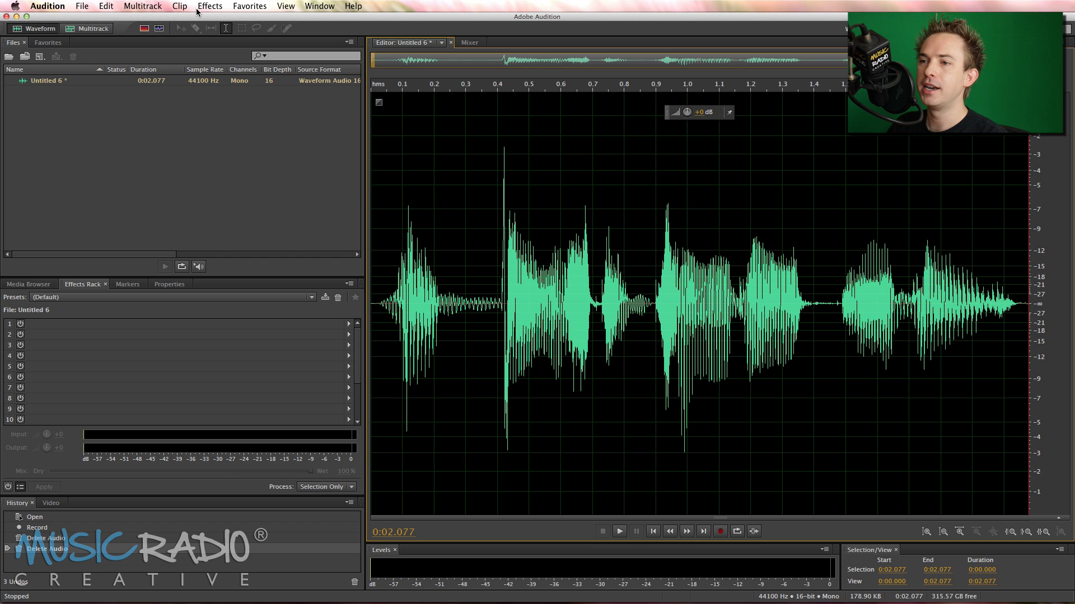
- Apply the Pitch Shifter's Deathly III preset, lowering the voiceover about 1.7 semitones
click(210, 6)
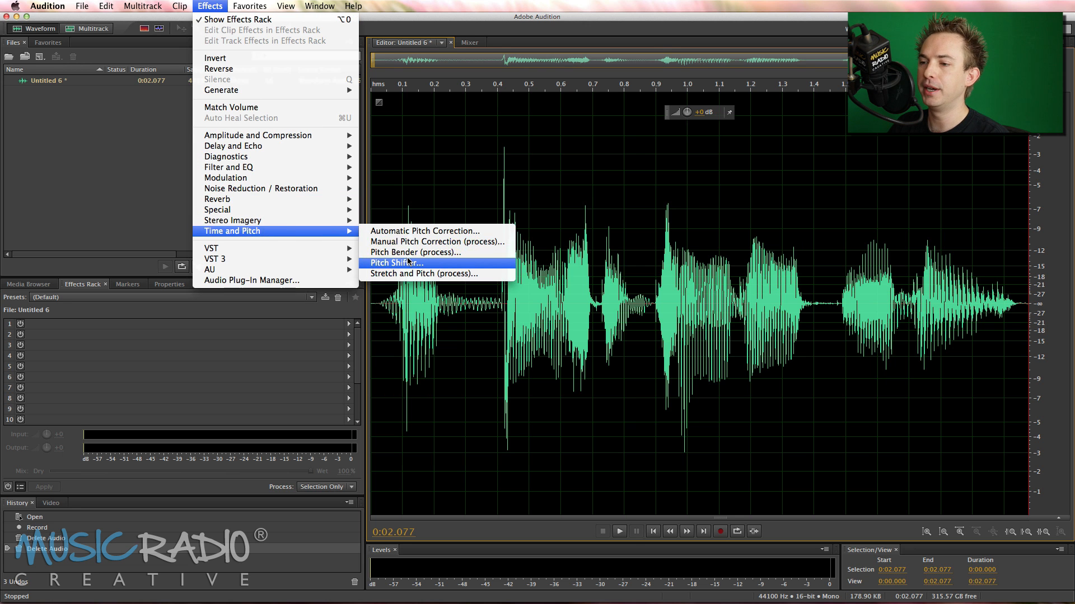
click(395, 262)
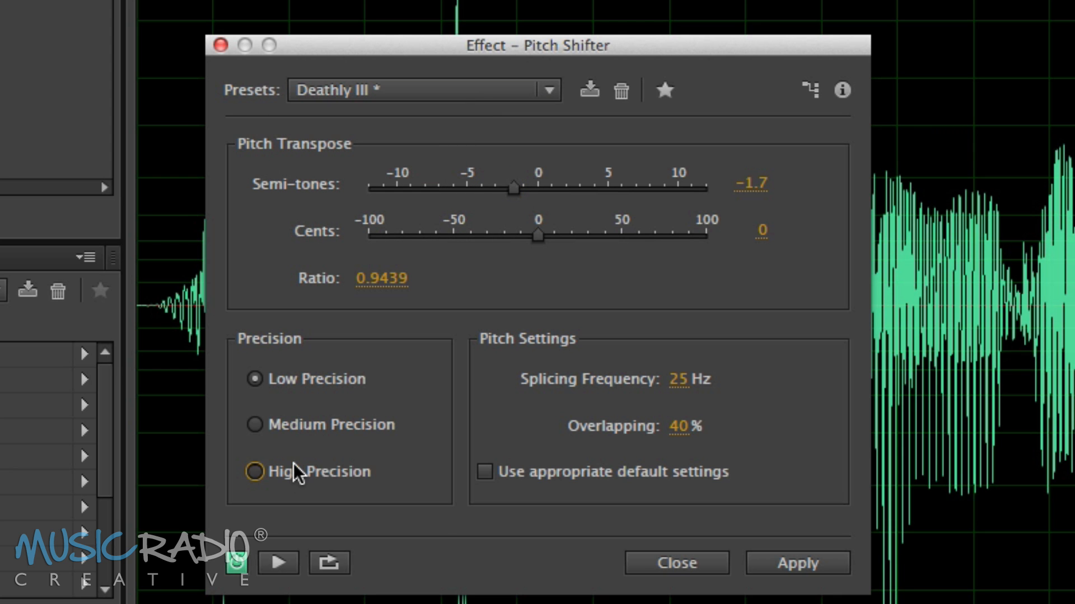
click(796, 563)
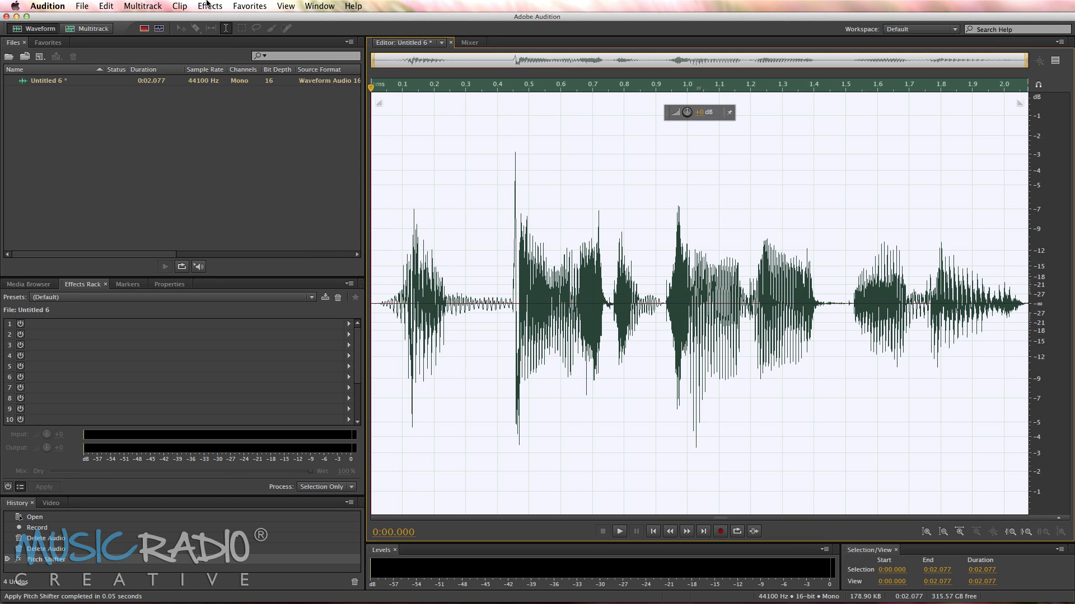
- Apply a default Chorus effect to the pitch-shifted voiceover and play it back
click(209, 6)
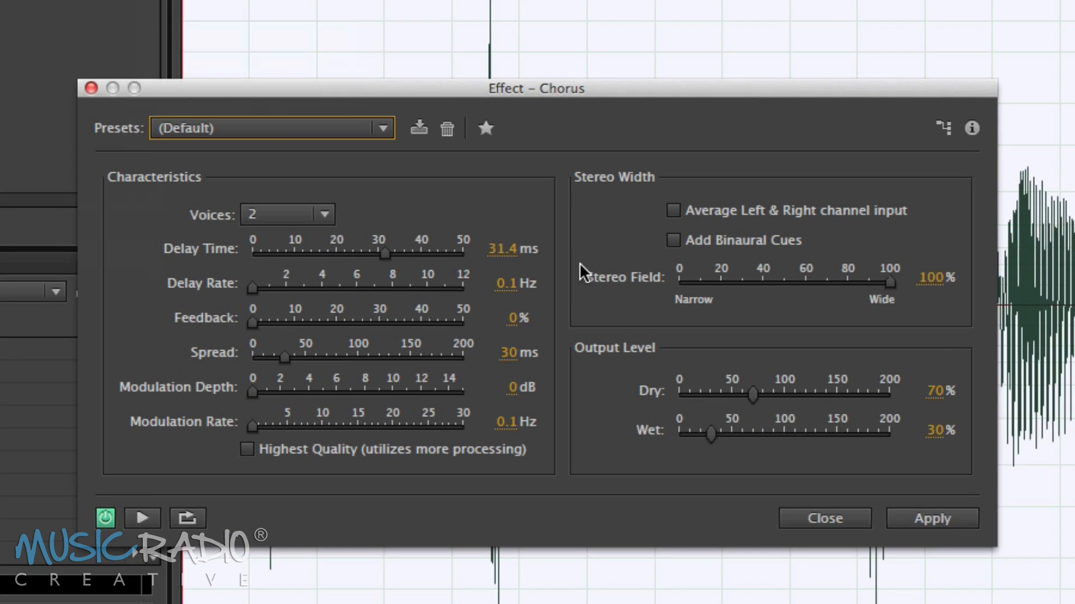
click(824, 518)
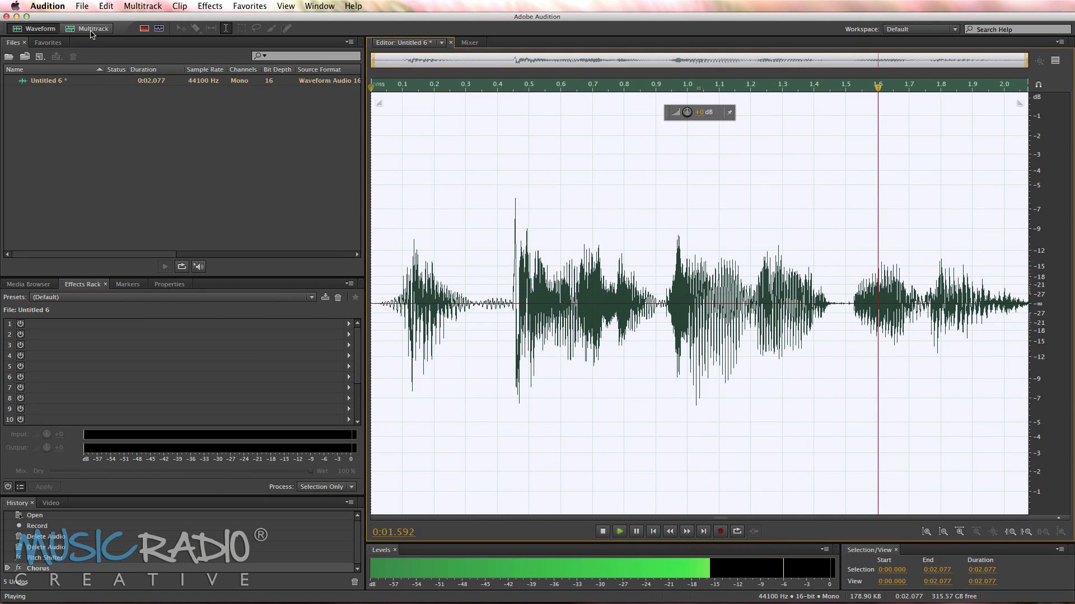
- Create a default multitrack session with the clip on Track 1, faded out, and play it
click(93, 28)
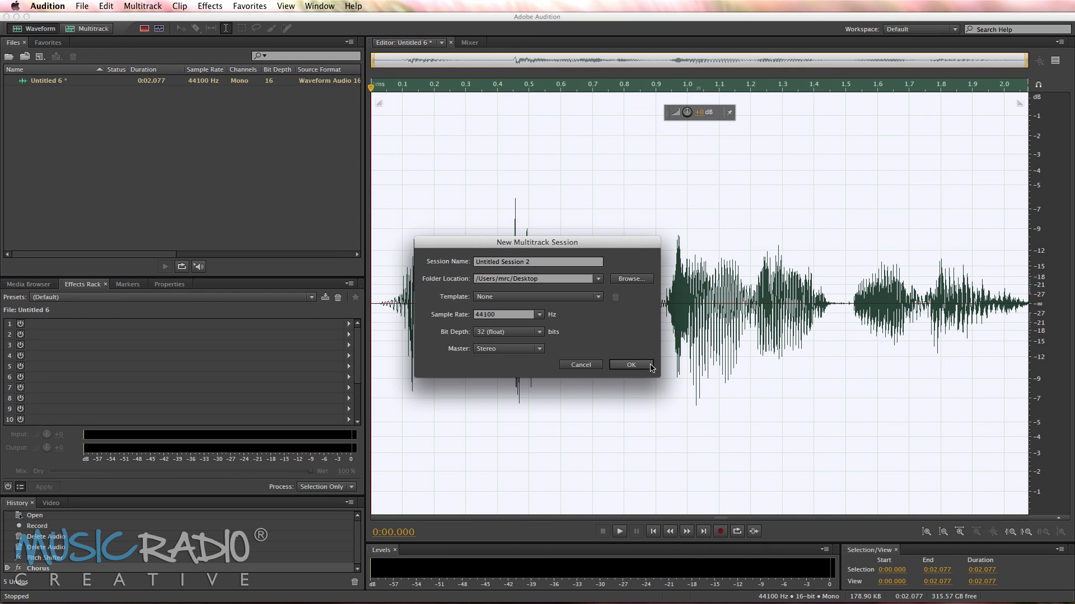
click(631, 364)
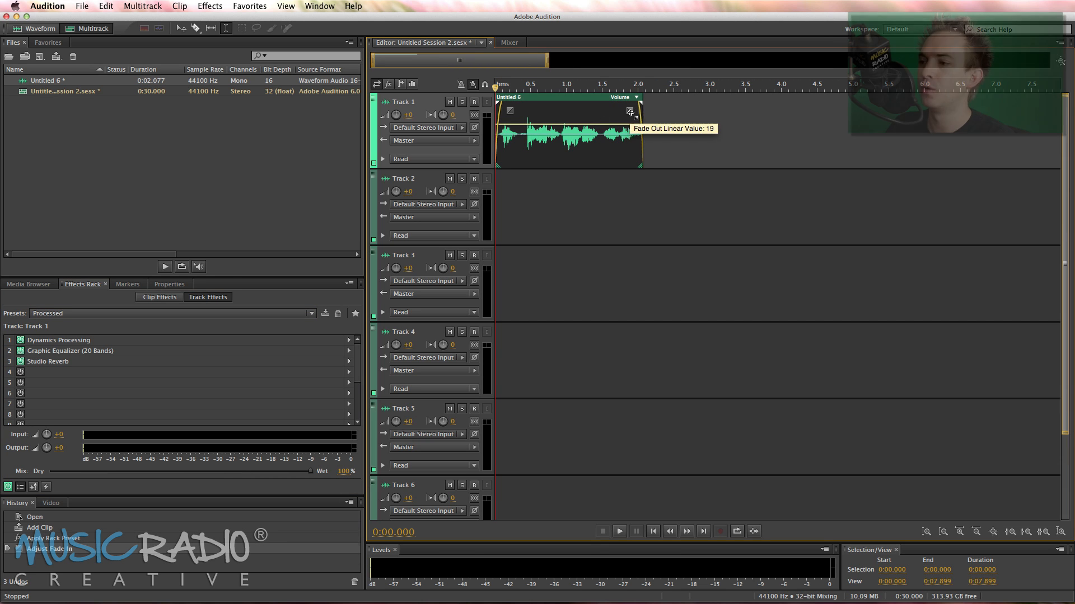
drag(636, 111, 628, 111)
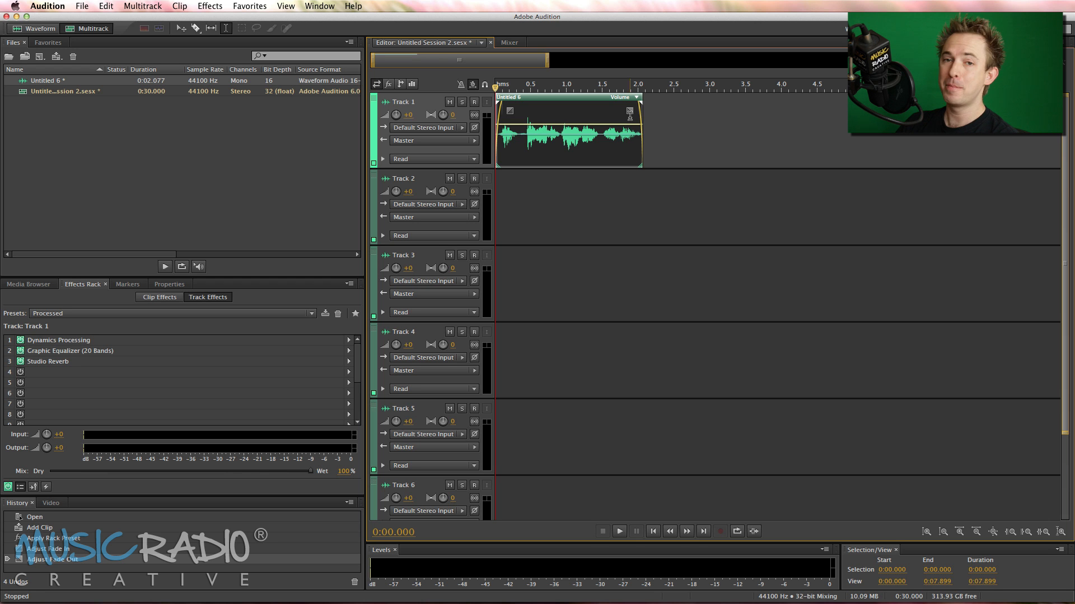
click(618, 530)
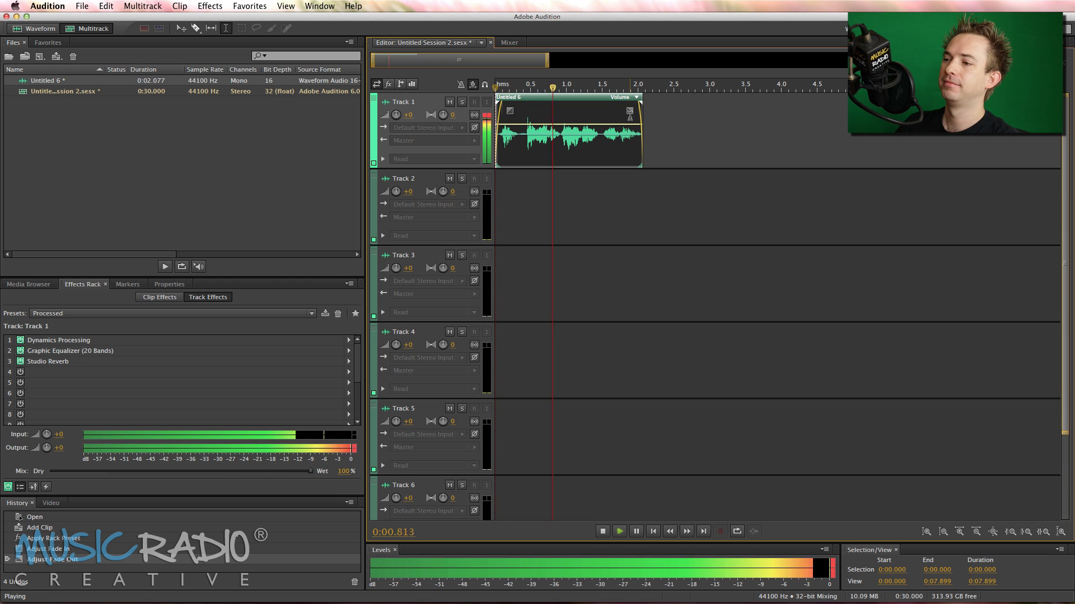